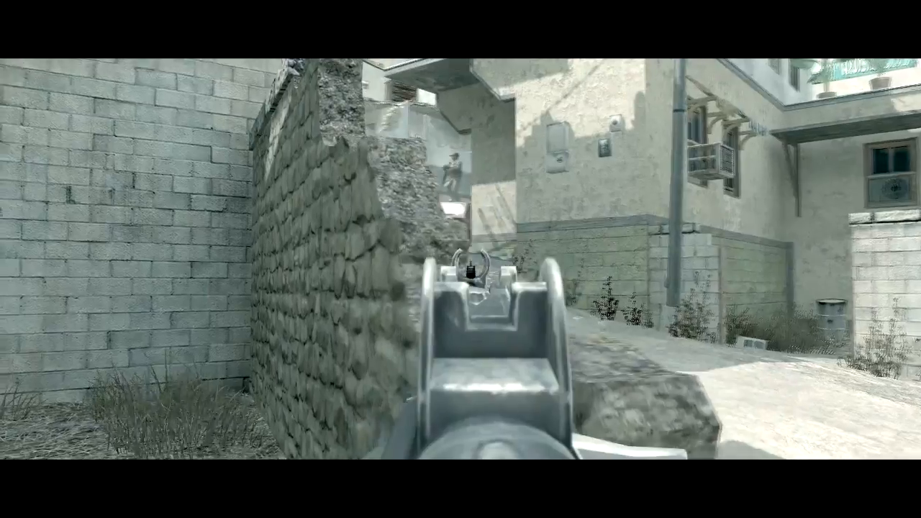
Step: Fire the sniper rifle from the rooftop to score a kill on the enemy below
{"action": "left_click", "coordinate": [461, 259]}
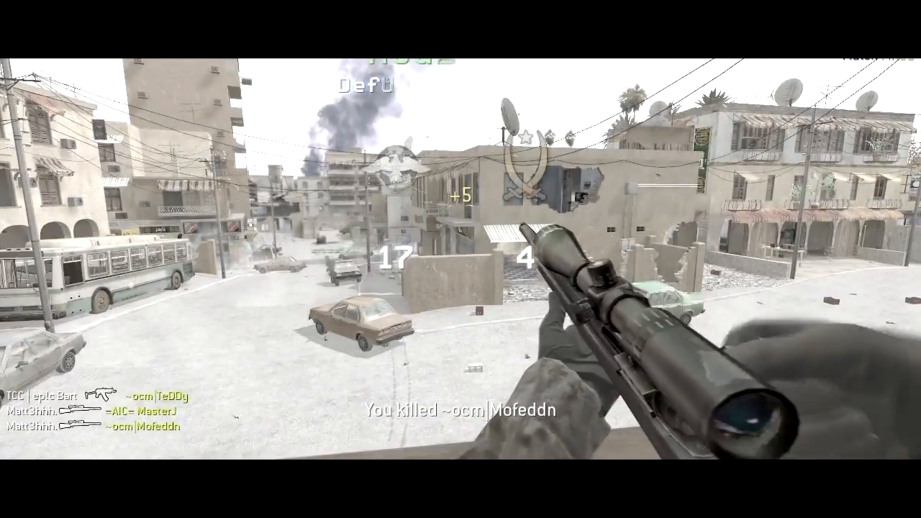
{"action": "mouse_move", "coordinate": [461, 259]}
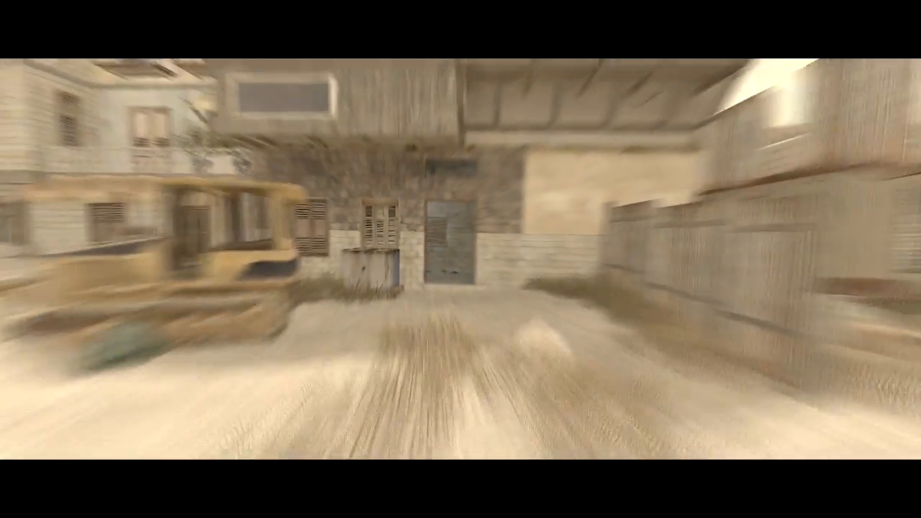
{"action": "mouse_move", "coordinate": [461, 259]}
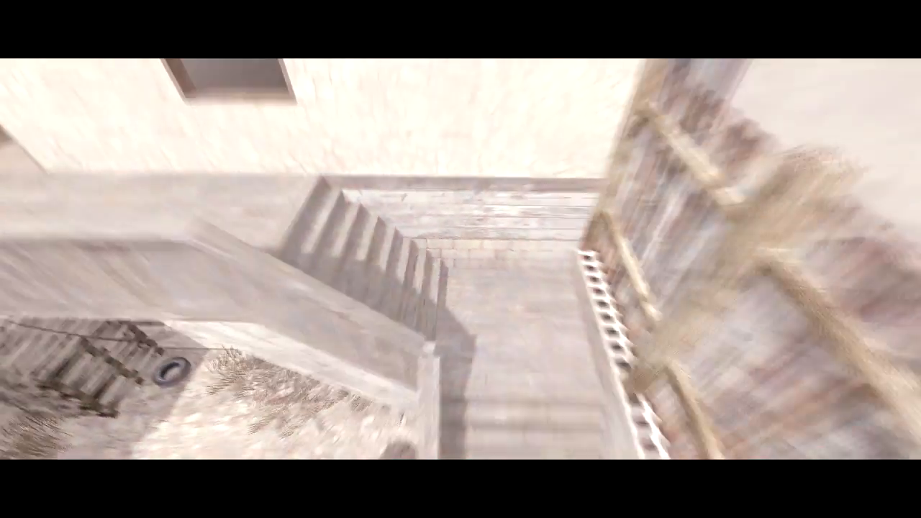
{"action": "mouse_move", "coordinate": [461, 259]}
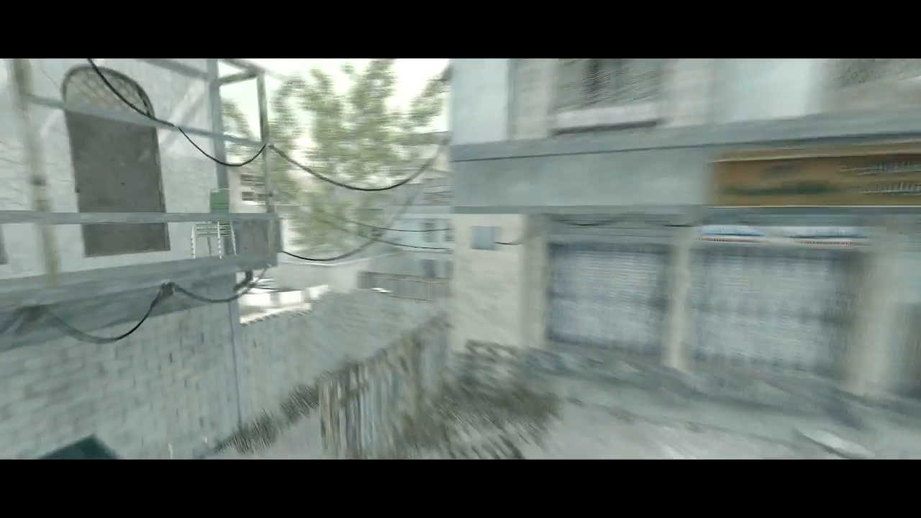